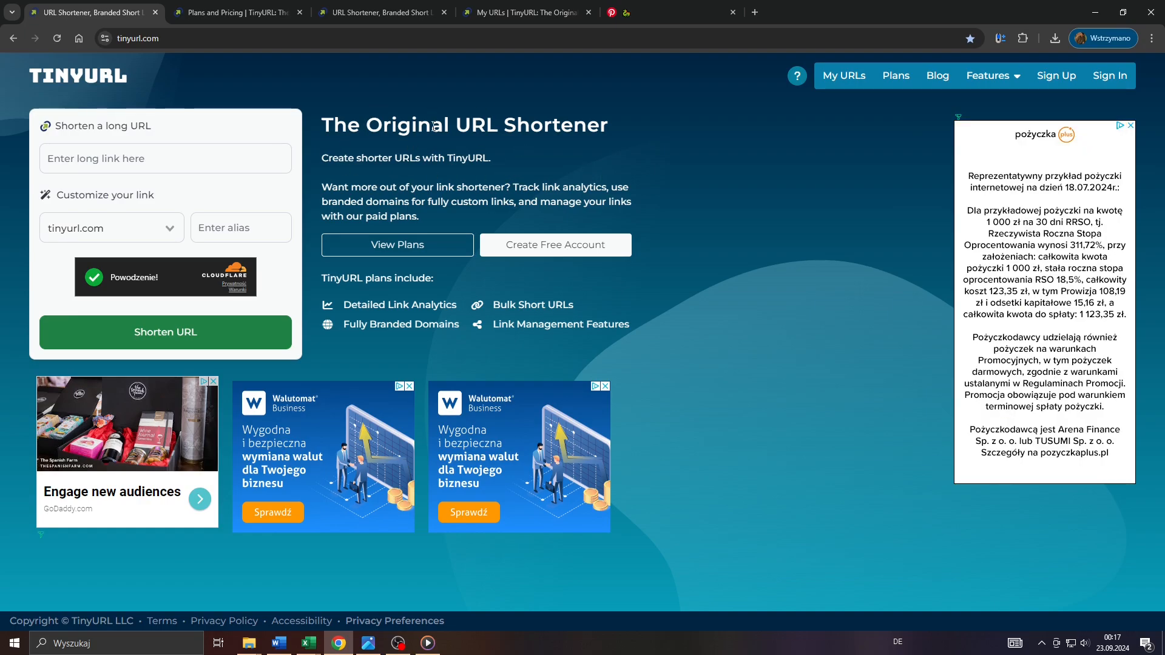
{"action": "mouse_move", "coordinate": [6, 71]}
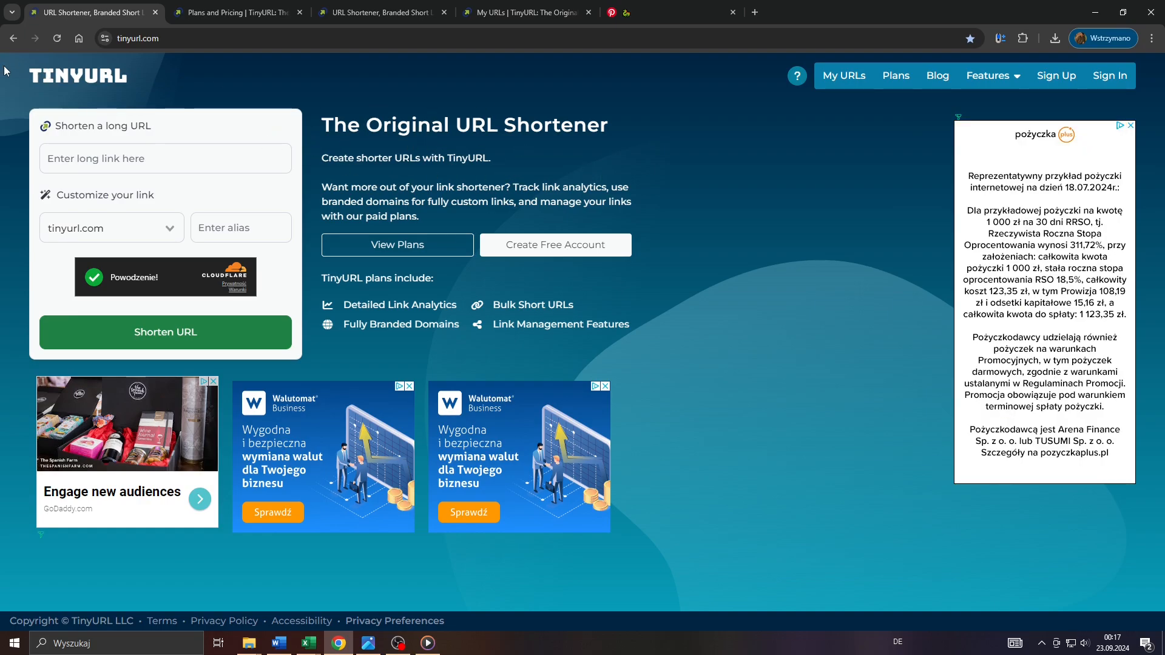
{"action": "mouse_move", "coordinate": [343, 74]}
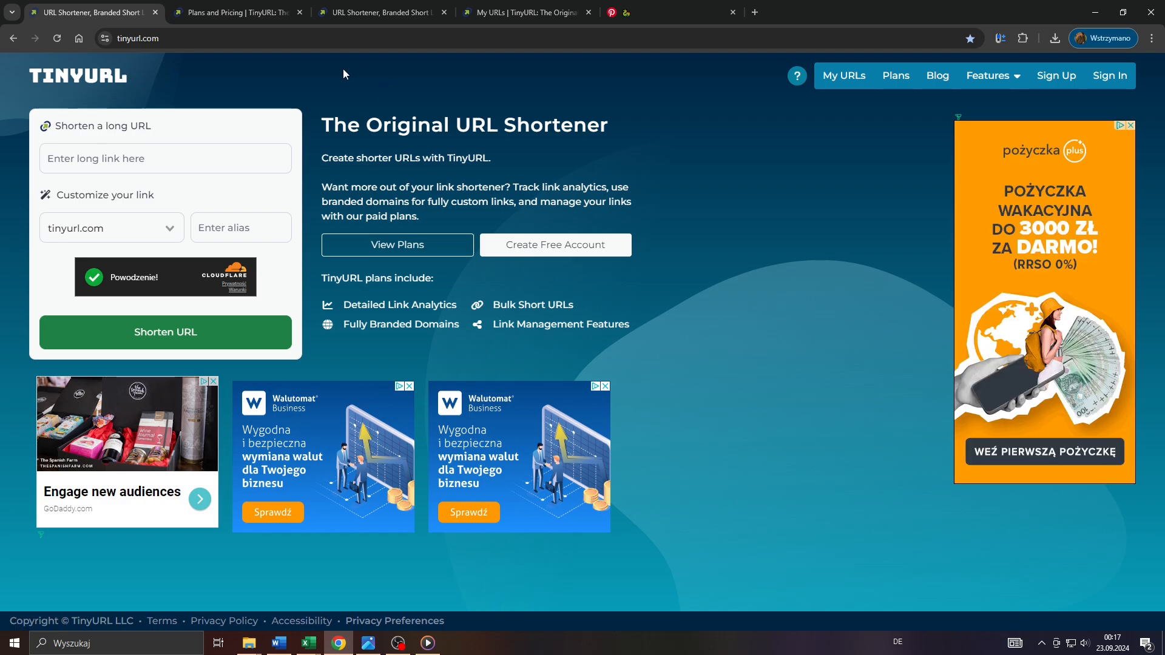
{"action": "mouse_move", "coordinate": [277, 91]}
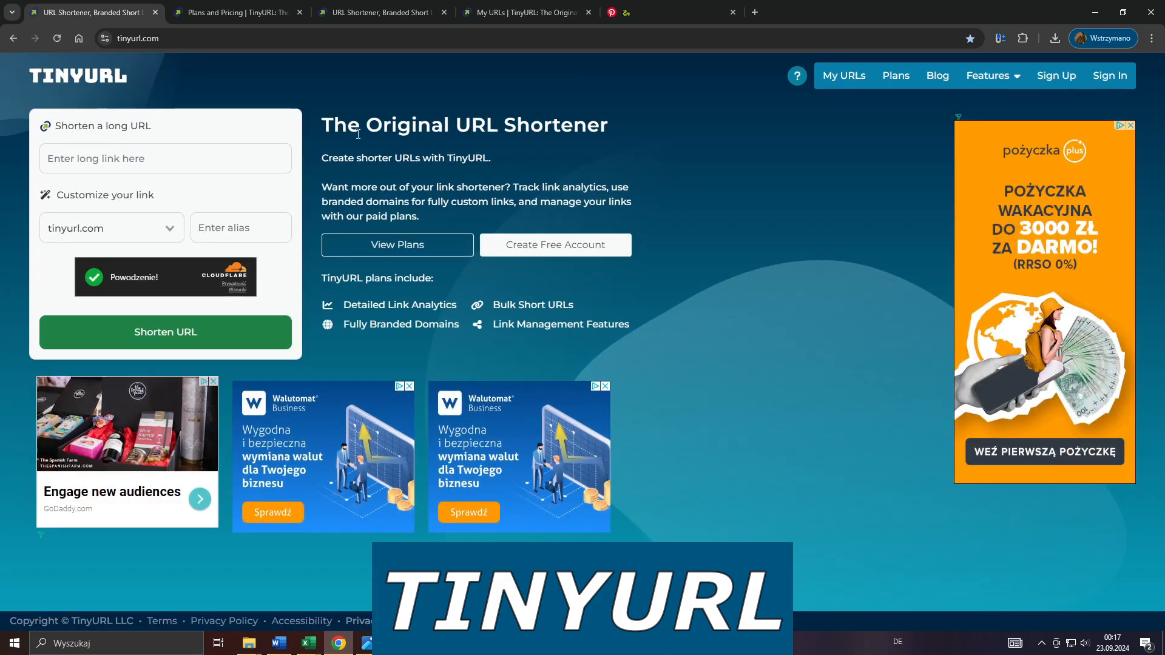
View the downloaded QR code image and return to the shortener home page
{"action": "left_click", "coordinate": [368, 643]}
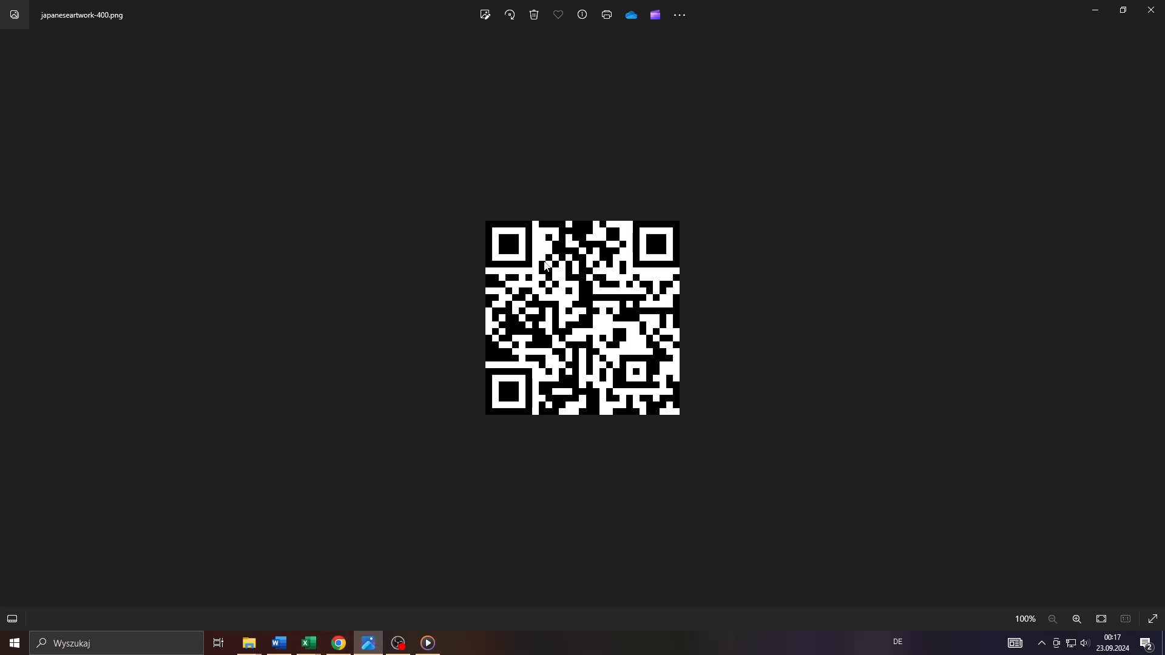
{"action": "mouse_move", "coordinate": [355, 631]}
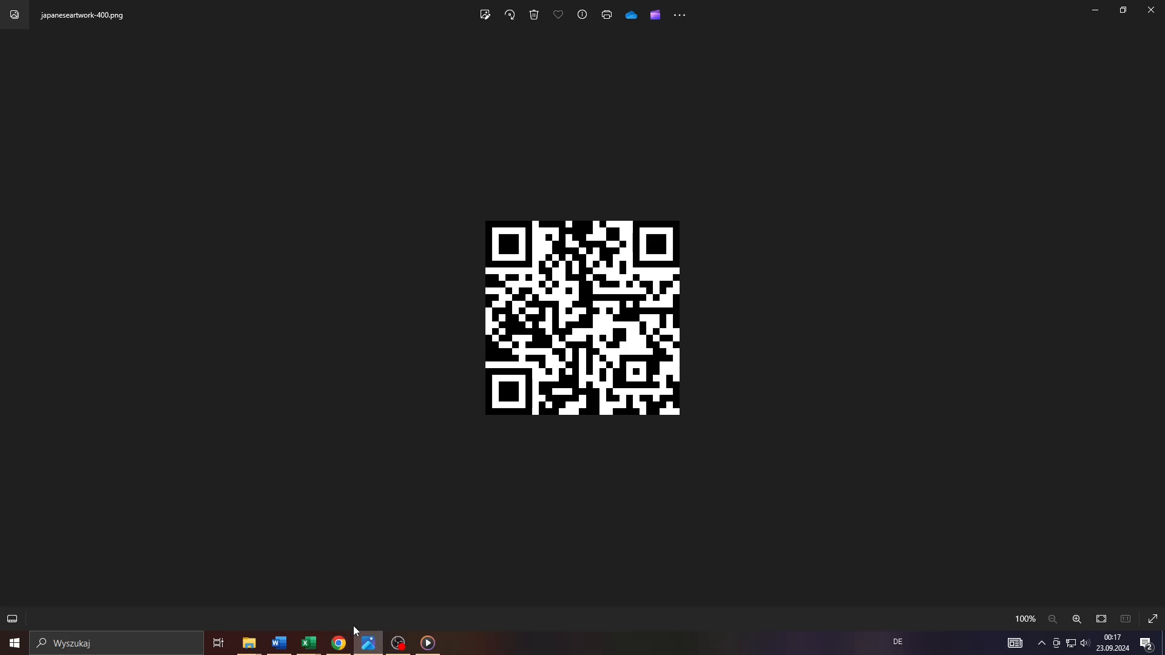
{"action": "left_click", "coordinate": [338, 644]}
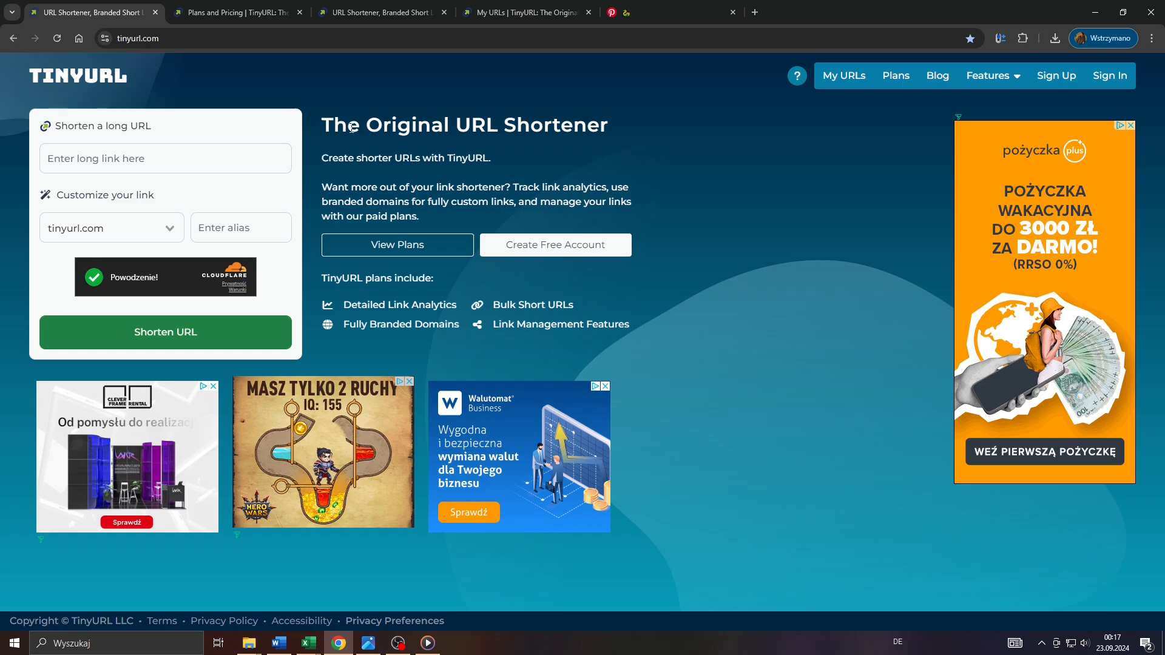
{"action": "mouse_move", "coordinate": [1111, 76]}
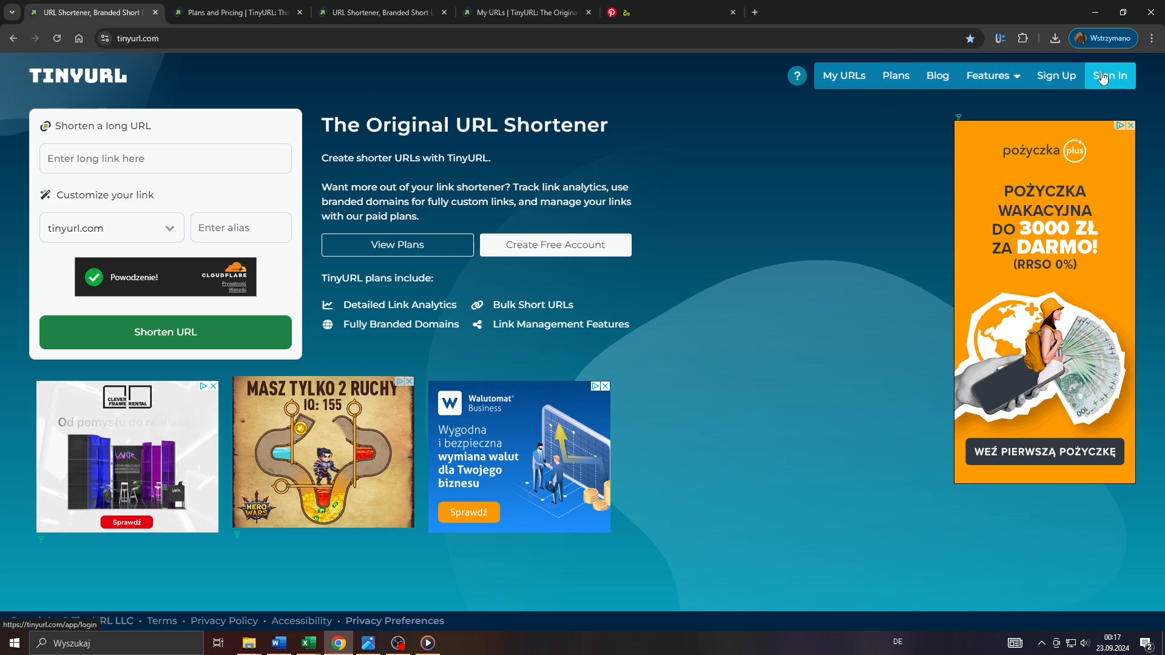
Review the free plan's link limit in the Feature Breakdown table, then return to the signed-in URL Shortener
{"action": "left_click", "coordinate": [237, 12]}
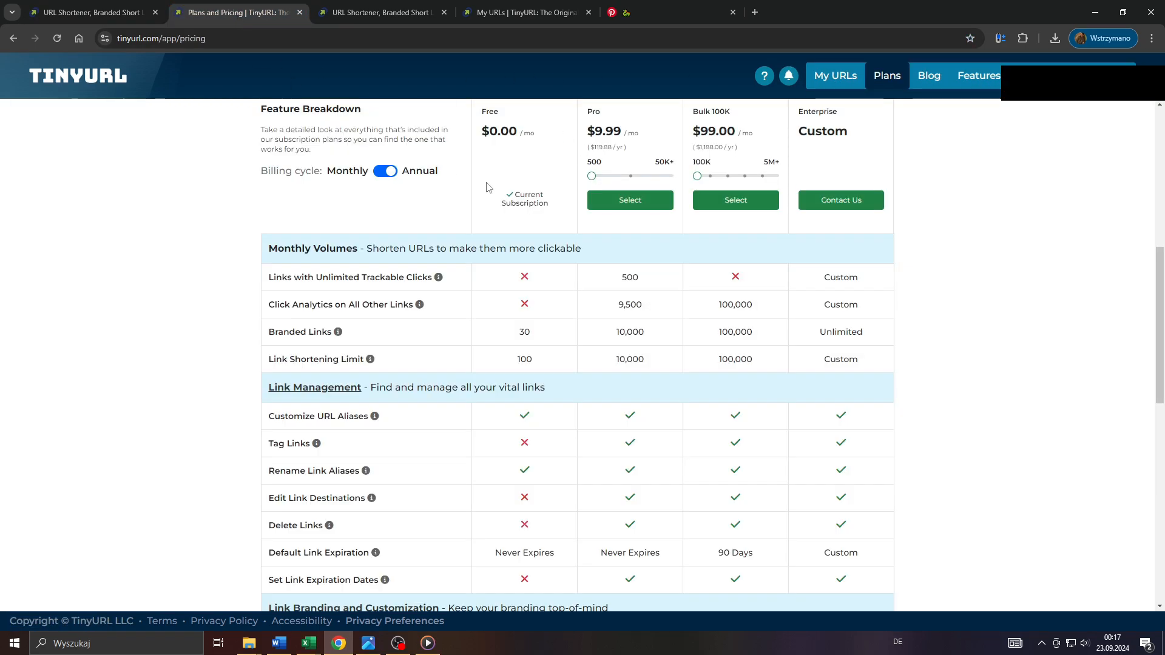
{"action": "scroll", "scroll_direction": "up", "scroll_amount": 3}
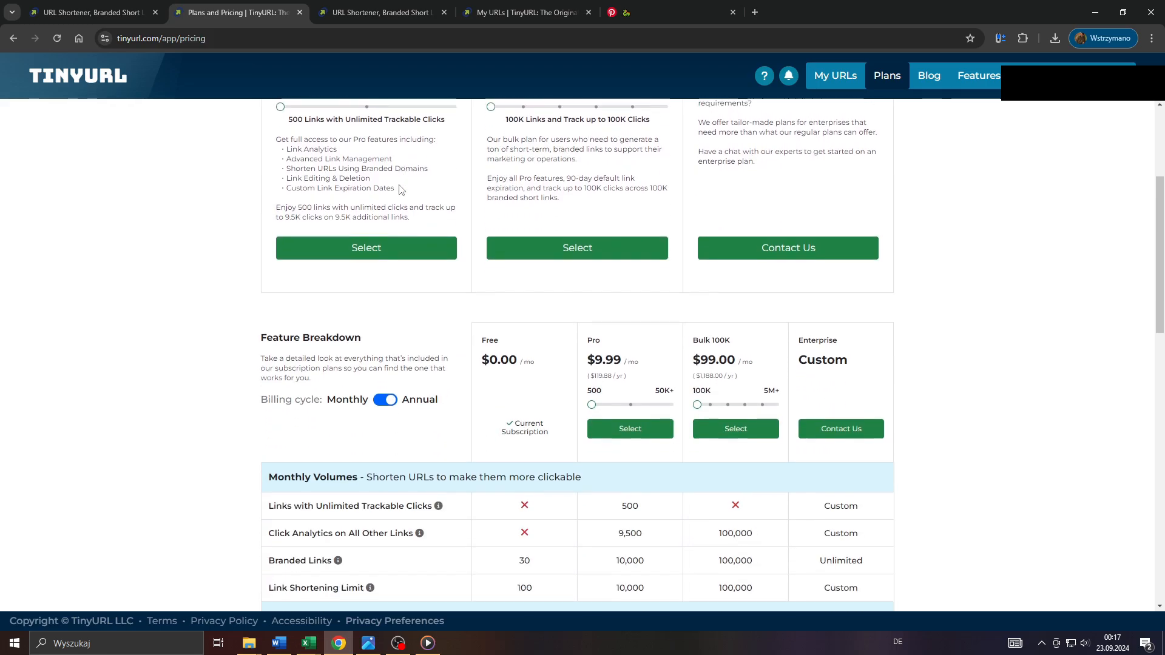
{"action": "scroll", "scroll_direction": "down", "scroll_amount": 3}
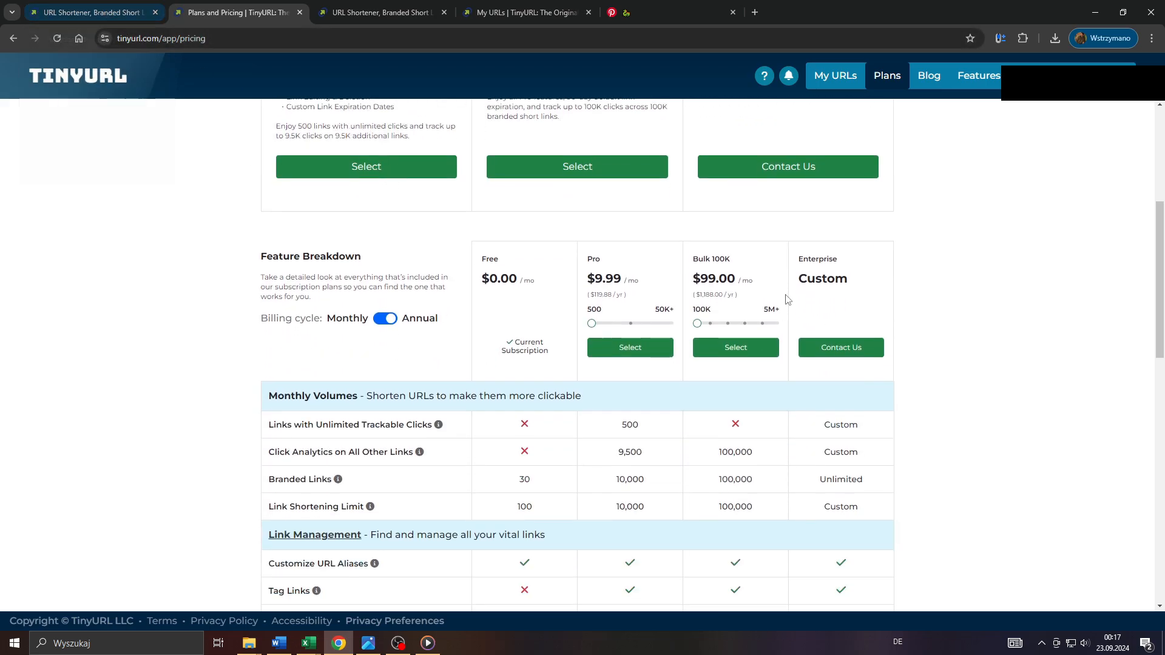
{"action": "mouse_move", "coordinate": [519, 216]}
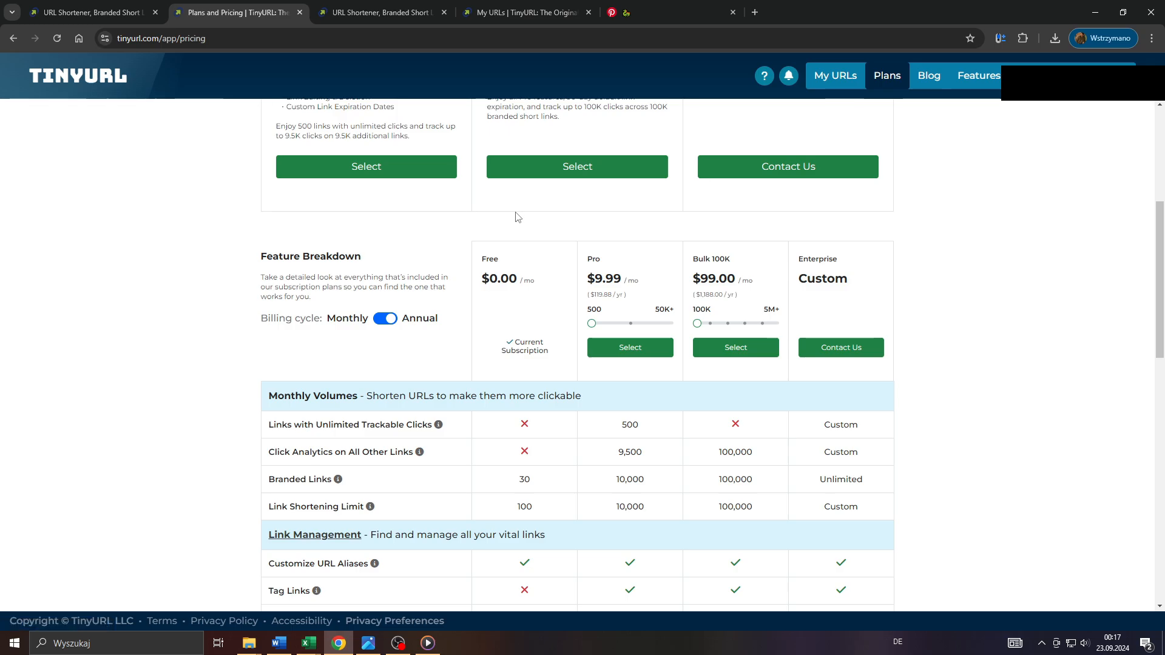
{"action": "scroll", "scroll_direction": "down", "scroll_amount": 3}
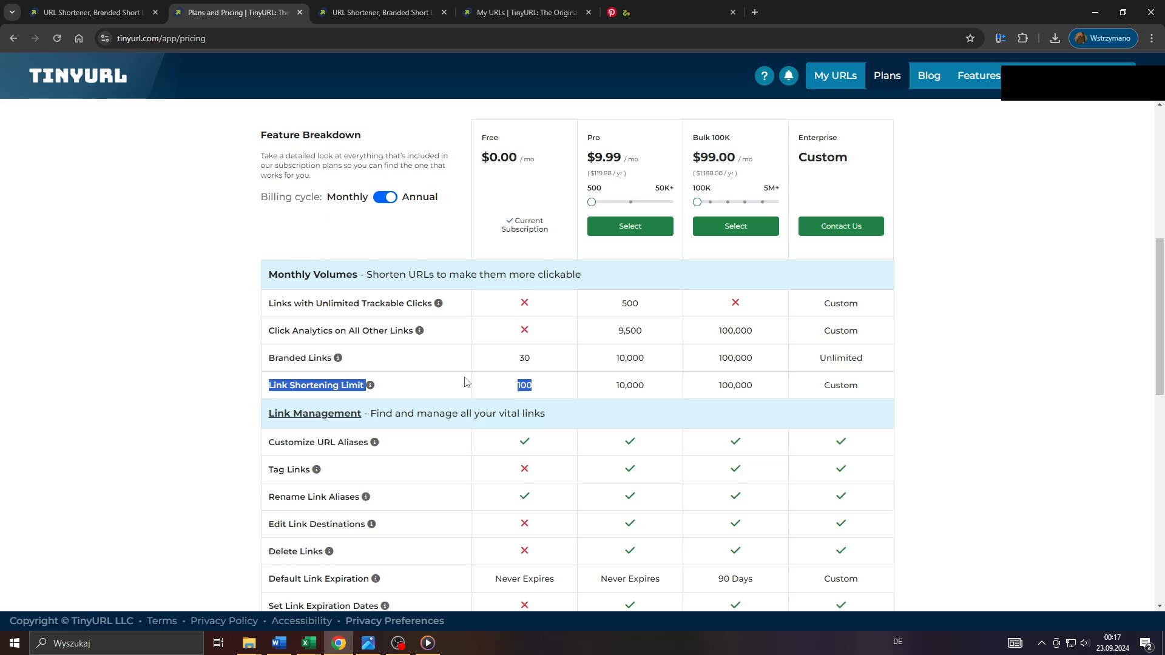
{"action": "mouse_move", "coordinate": [508, 370]}
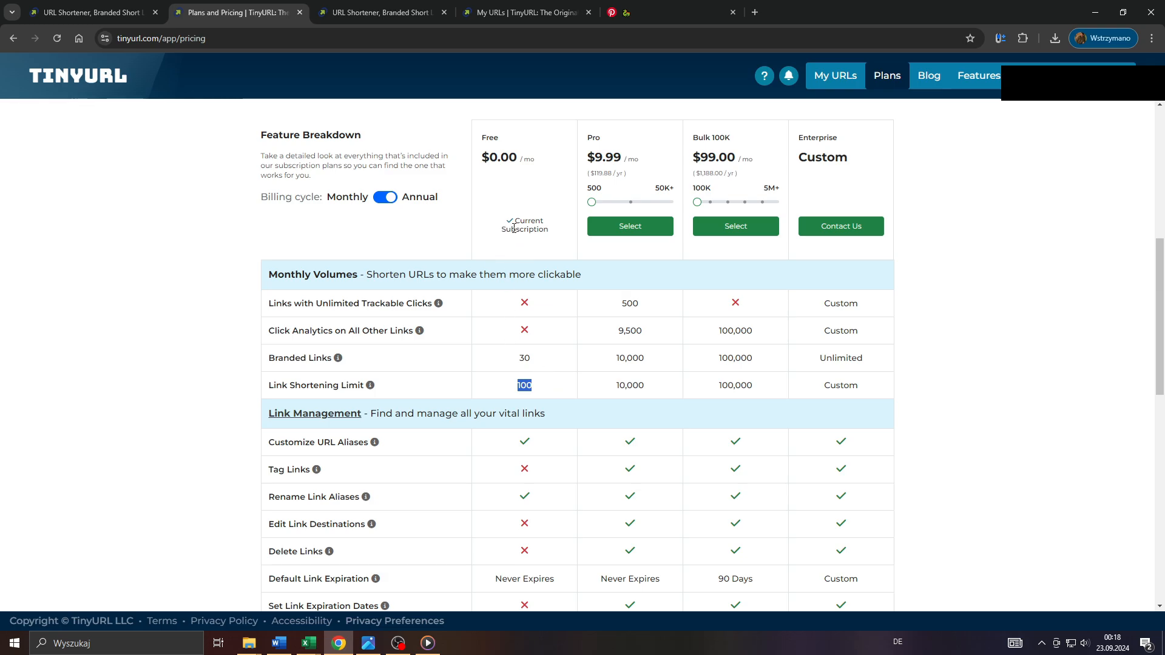
{"action": "left_click", "coordinate": [380, 12]}
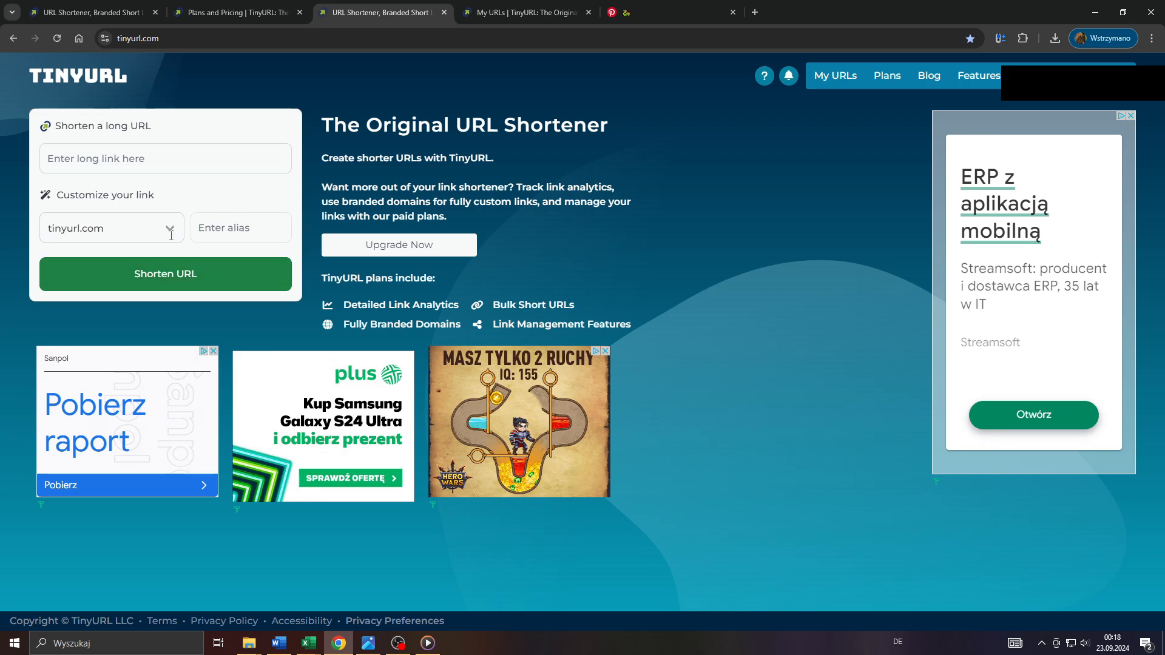
Visit a recent short link's Pinterest artwork destination, then return to the My URLs recent links list
{"action": "double_click", "coordinate": [107, 194]}
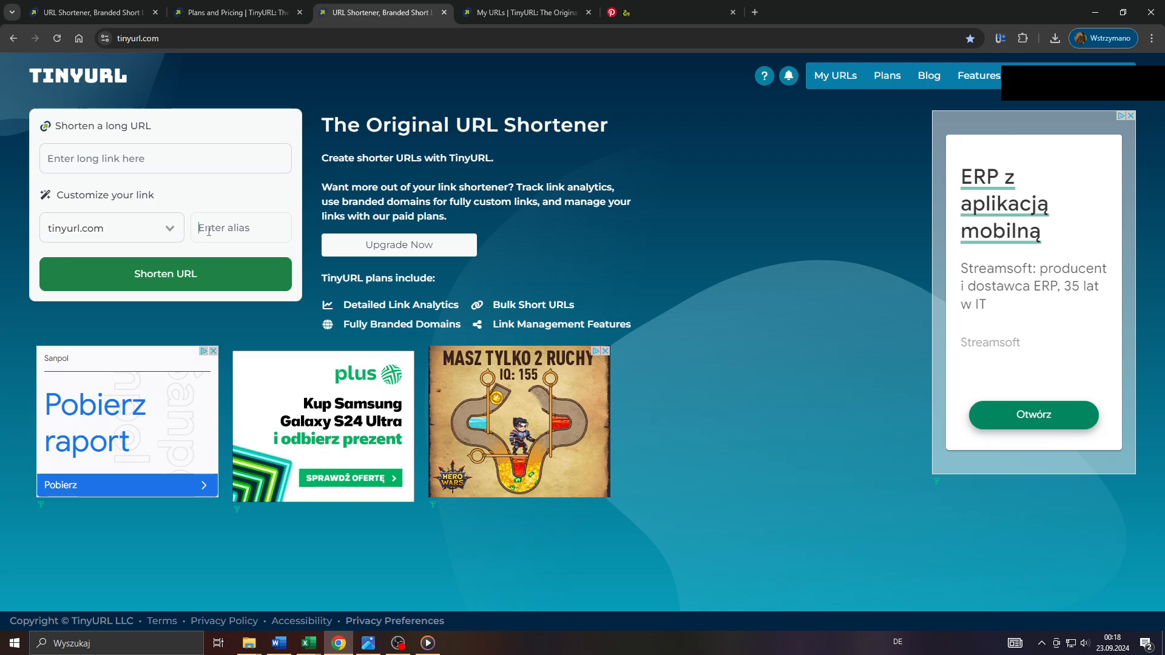
{"action": "mouse_move", "coordinate": [681, 185]}
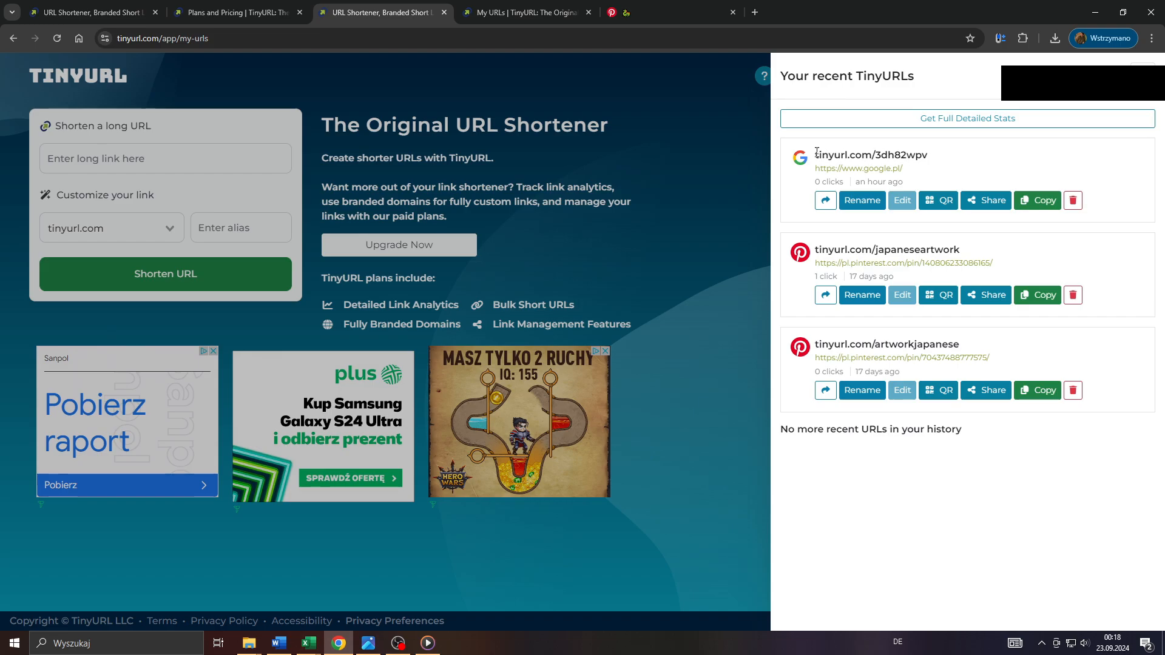
{"action": "mouse_move", "coordinate": [986, 295]}
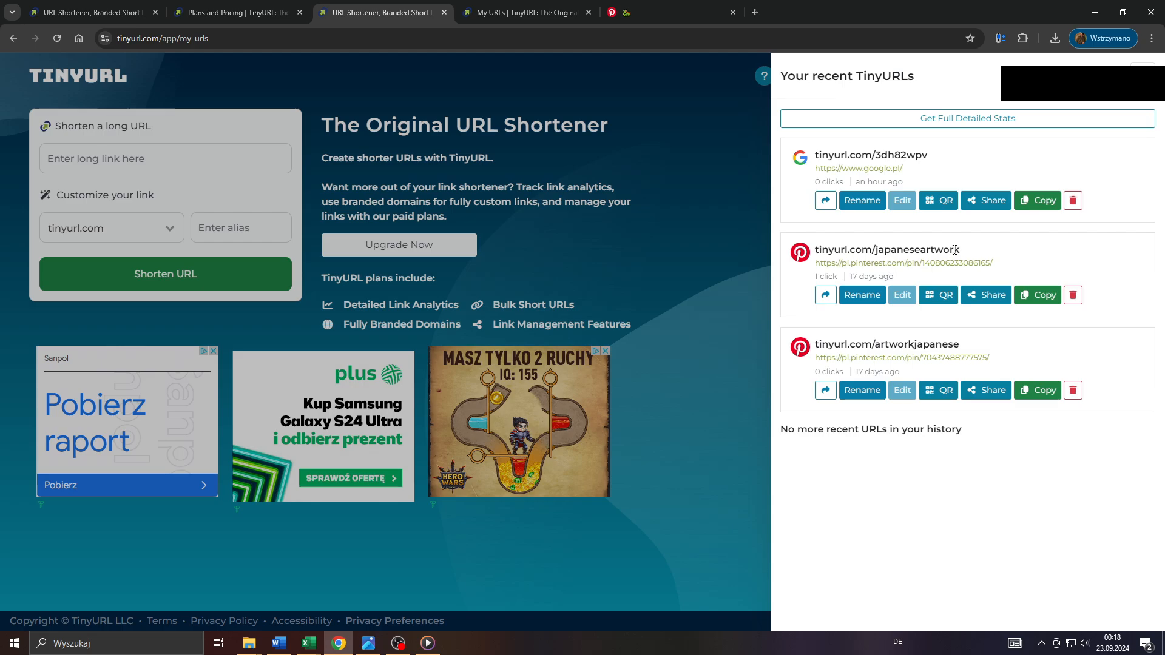
{"action": "double_click", "coordinate": [886, 249]}
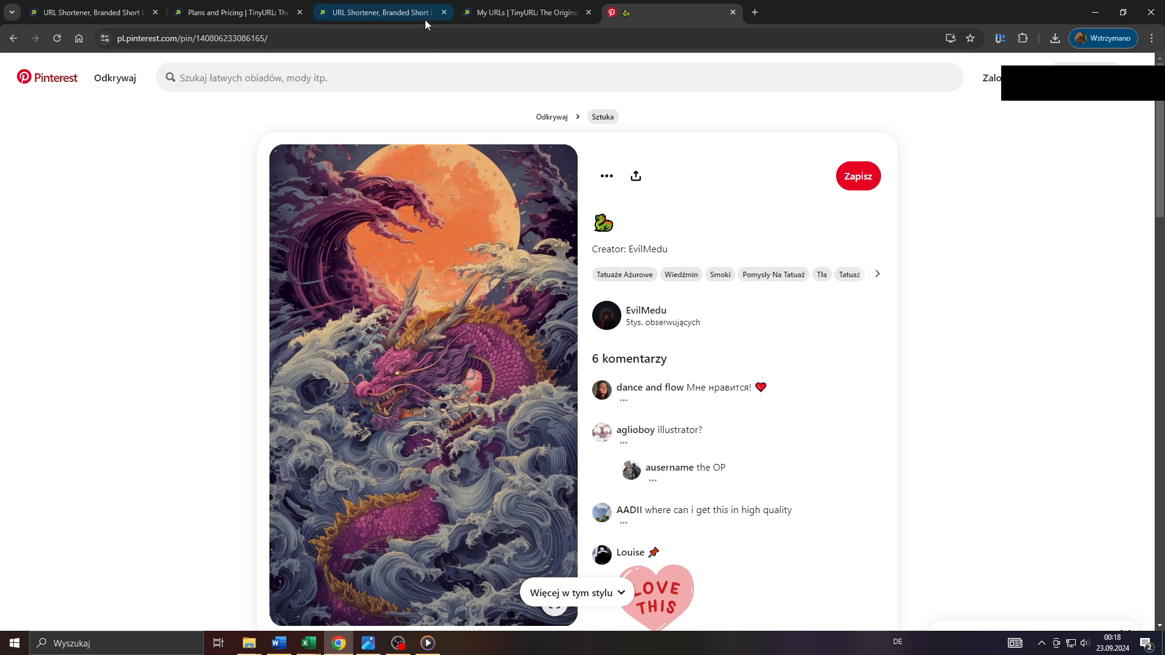
{"action": "left_click", "coordinate": [524, 12]}
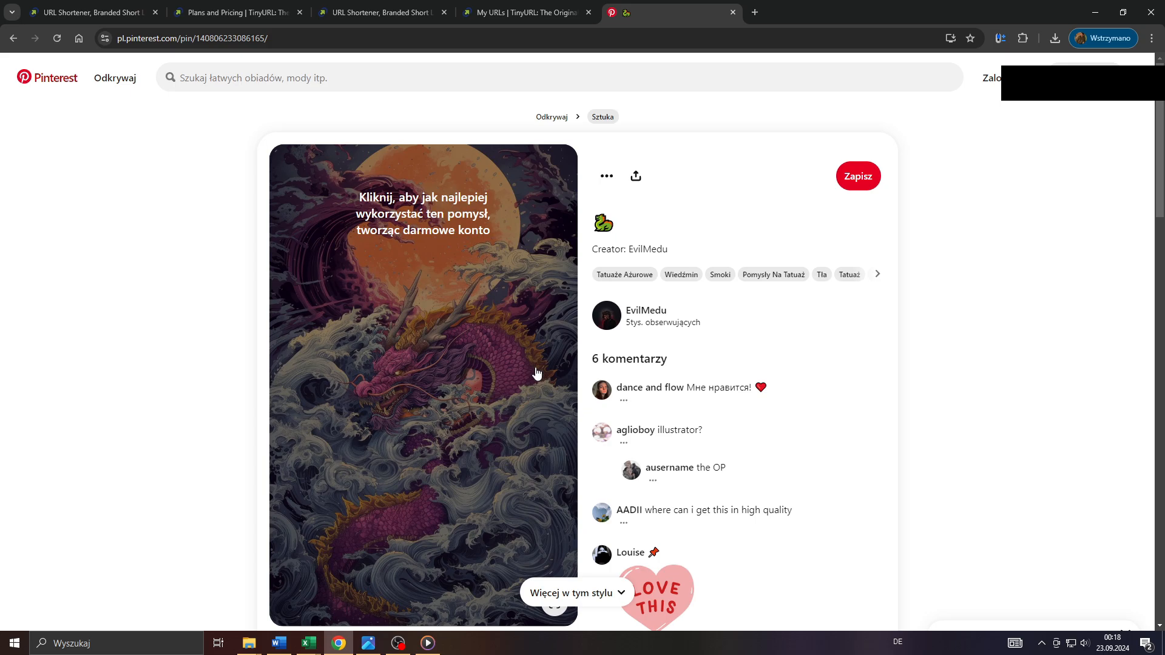
{"action": "mouse_move", "coordinate": [461, 252]}
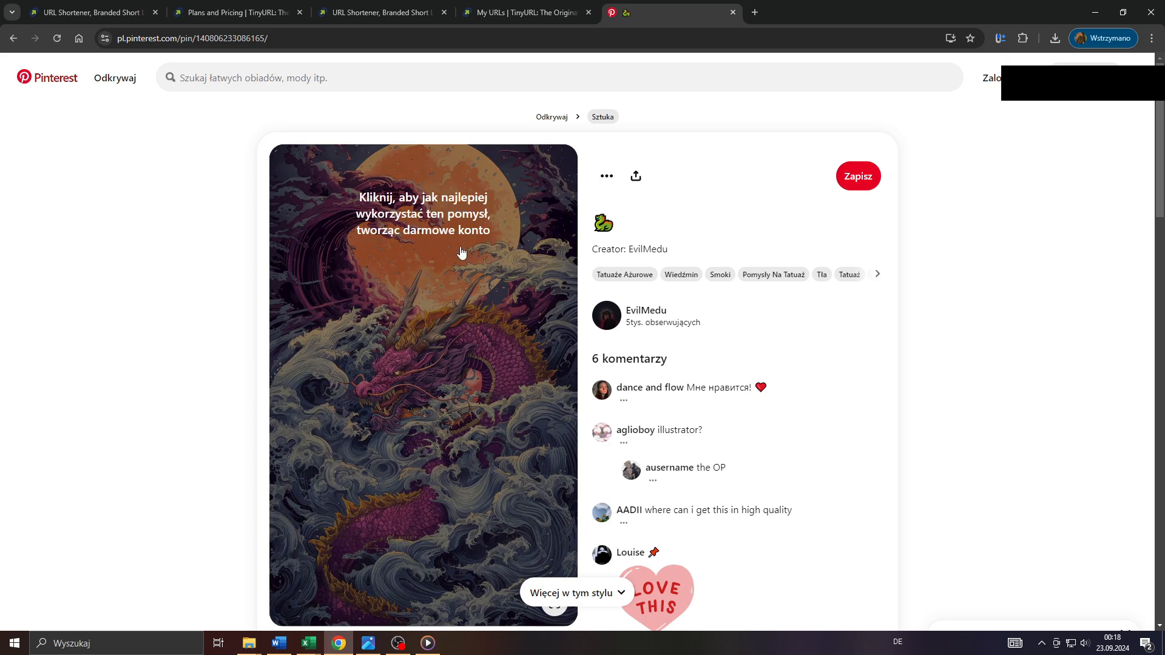
{"action": "left_click", "coordinate": [526, 12]}
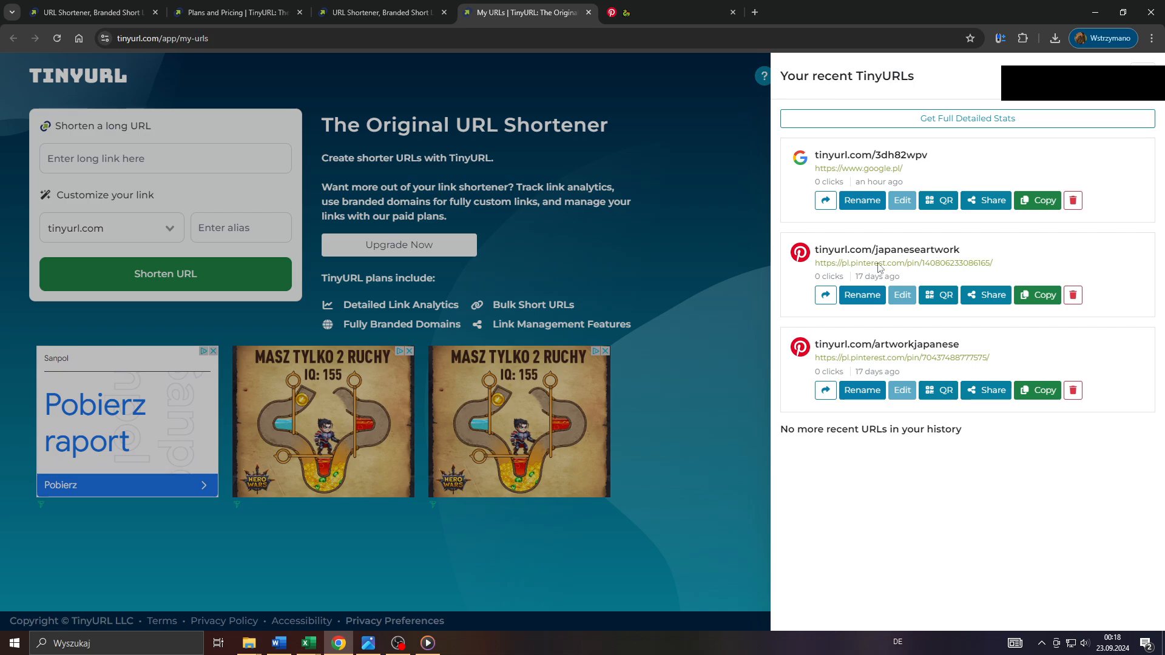
{"action": "mouse_move", "coordinate": [986, 295]}
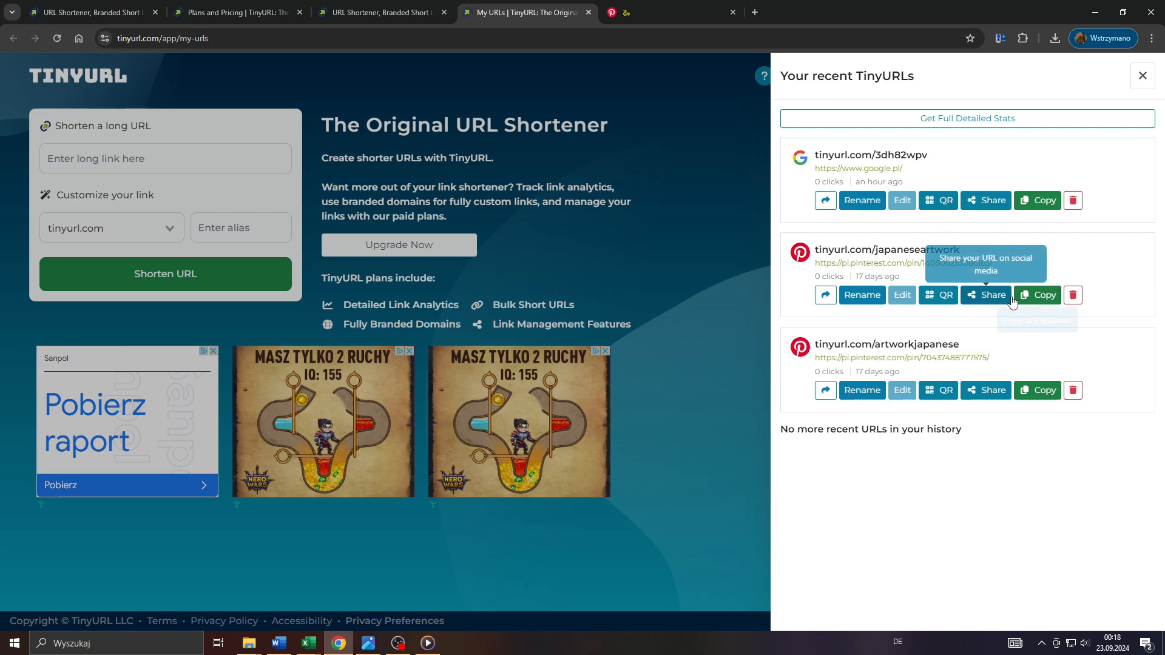
{"action": "mouse_move", "coordinate": [1038, 295]}
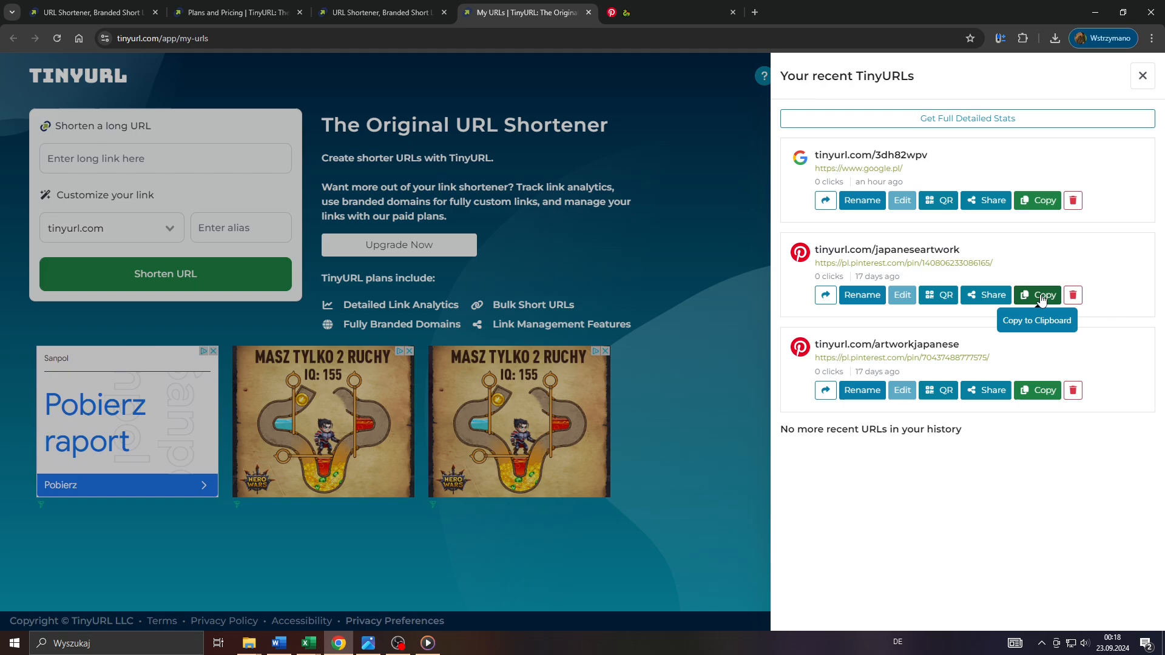
Copy the japaneseartwork short link and download its QR code as a PNG image
{"action": "left_click", "coordinate": [1038, 295]}
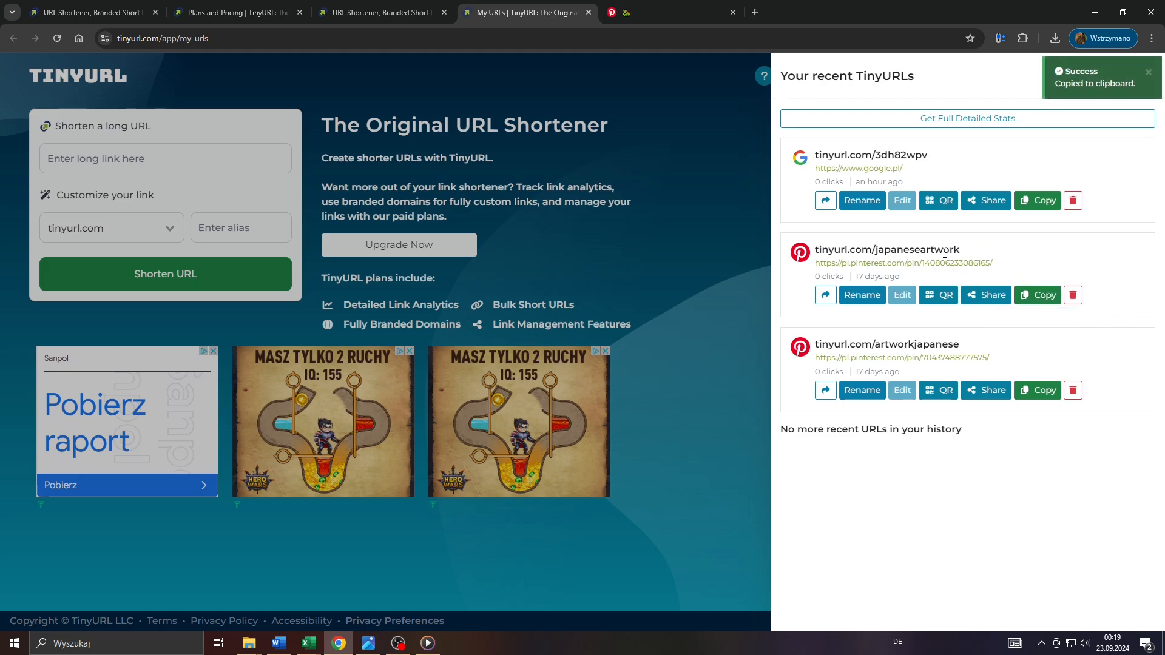
{"action": "mouse_move", "coordinate": [927, 277]}
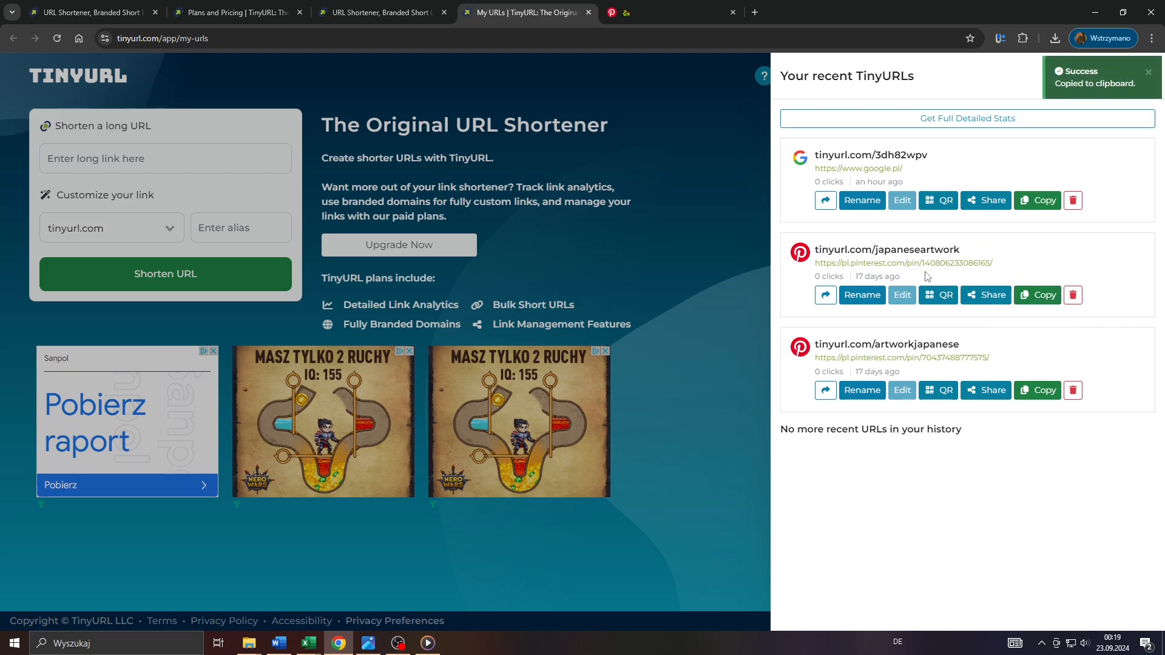
{"action": "left_click", "coordinate": [1037, 200]}
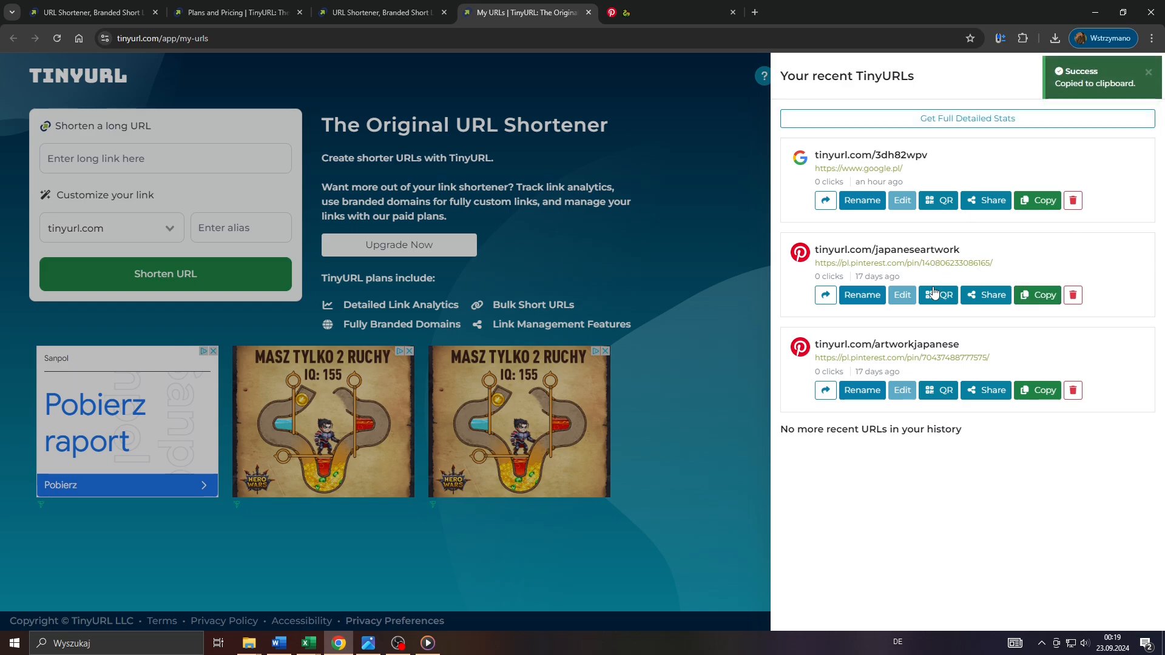
{"action": "mouse_move", "coordinate": [938, 295]}
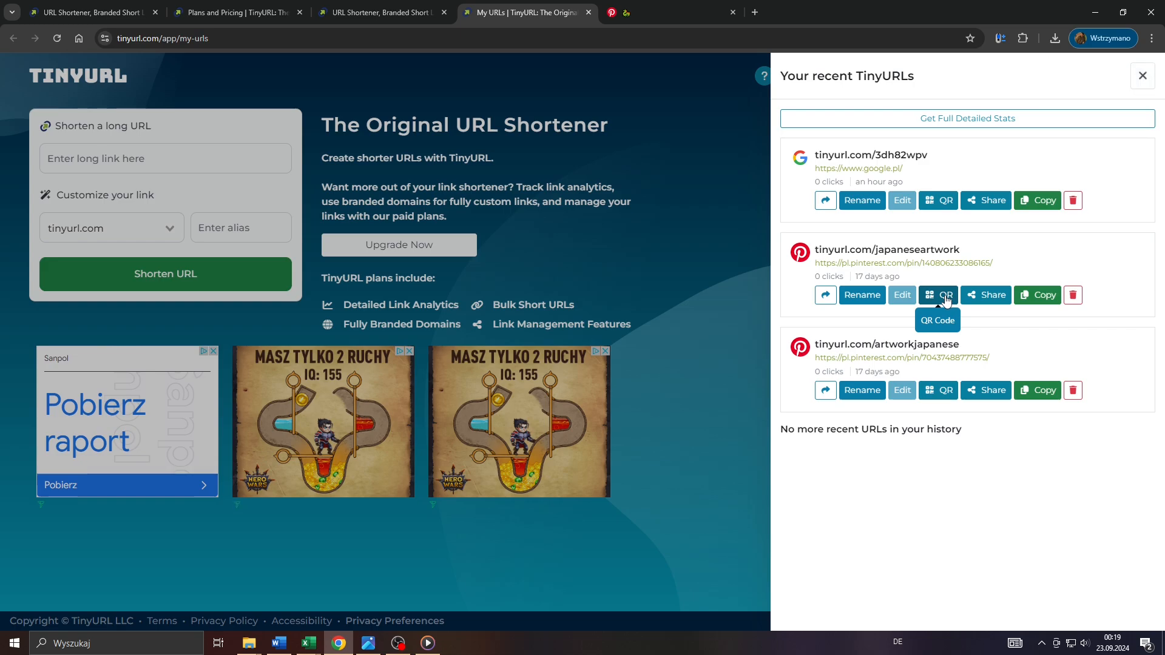
{"action": "left_click", "coordinate": [938, 295]}
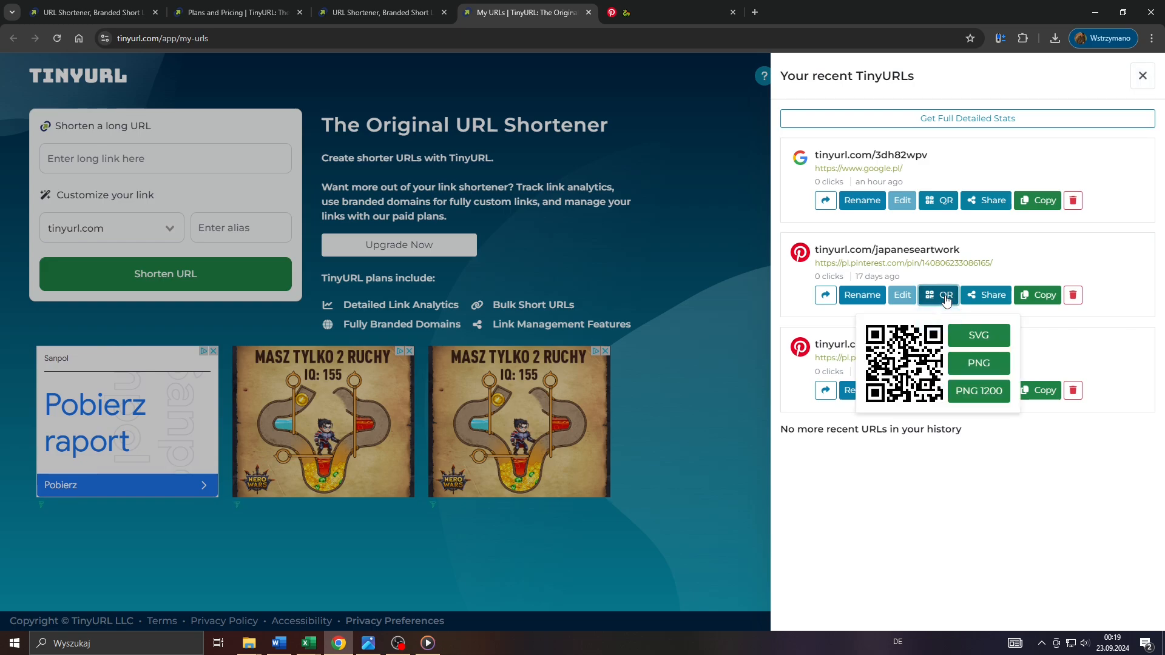
{"action": "mouse_move", "coordinate": [954, 371]}
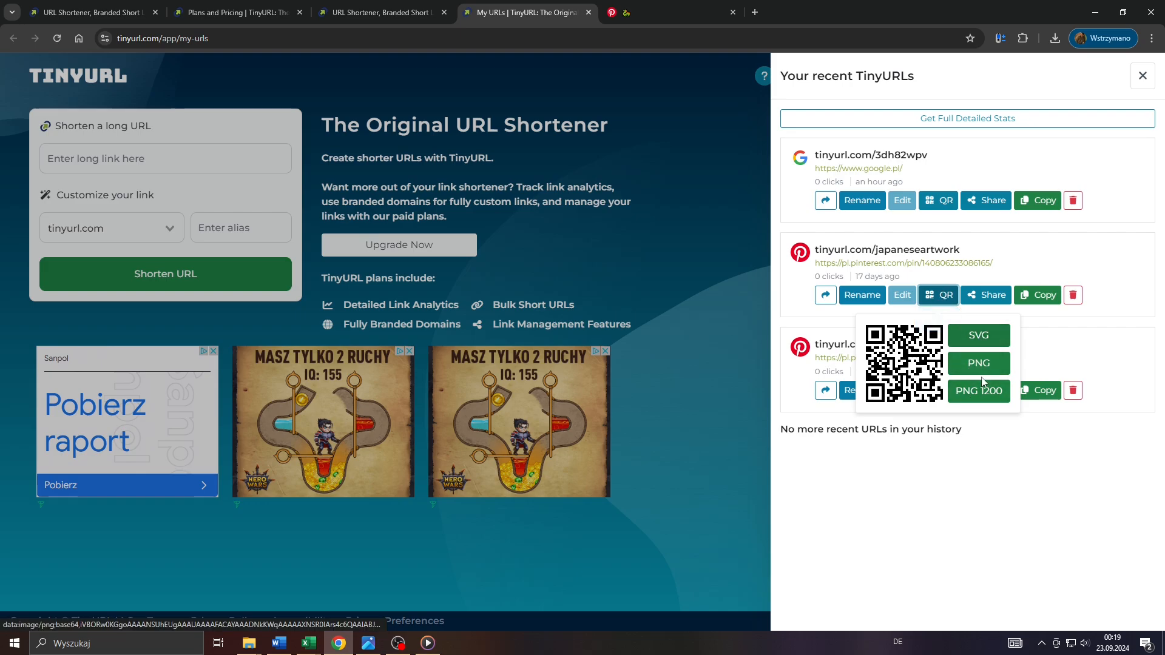
{"action": "mouse_move", "coordinate": [978, 363]}
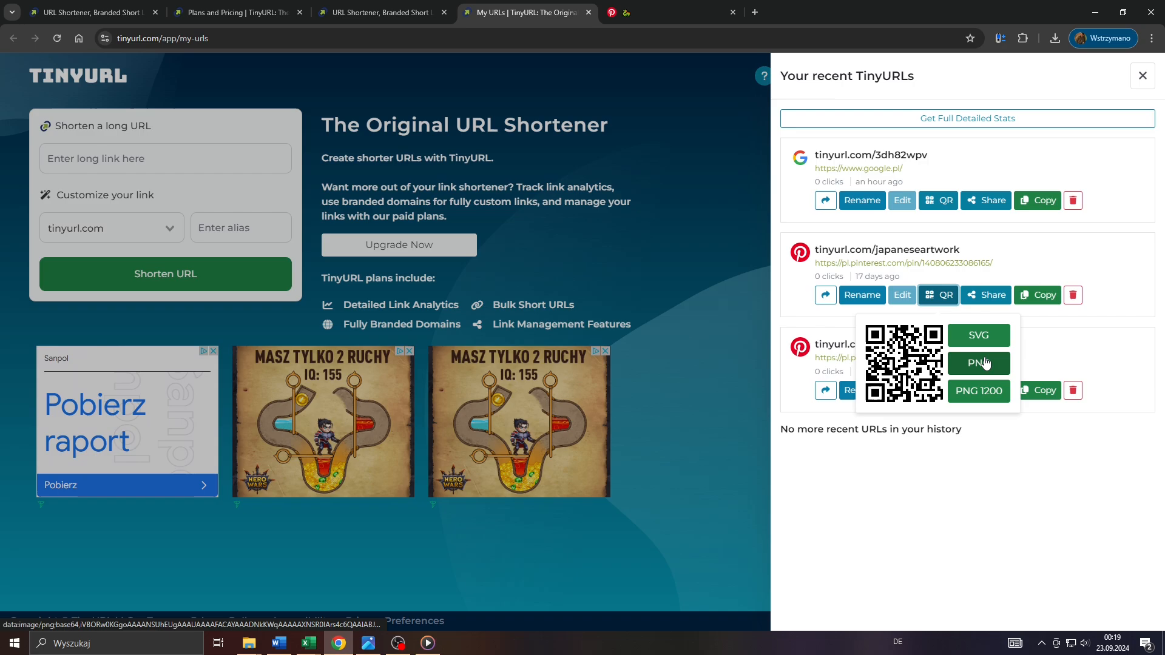
{"action": "left_click", "coordinate": [978, 363]}
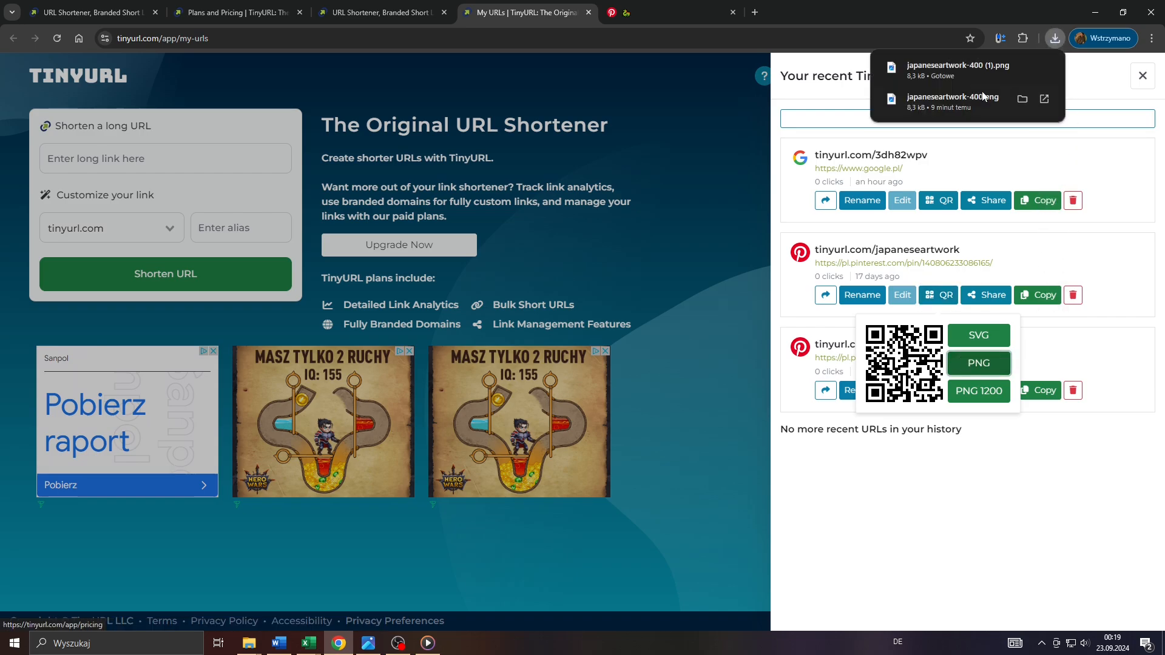
{"action": "mouse_move", "coordinate": [481, 536]}
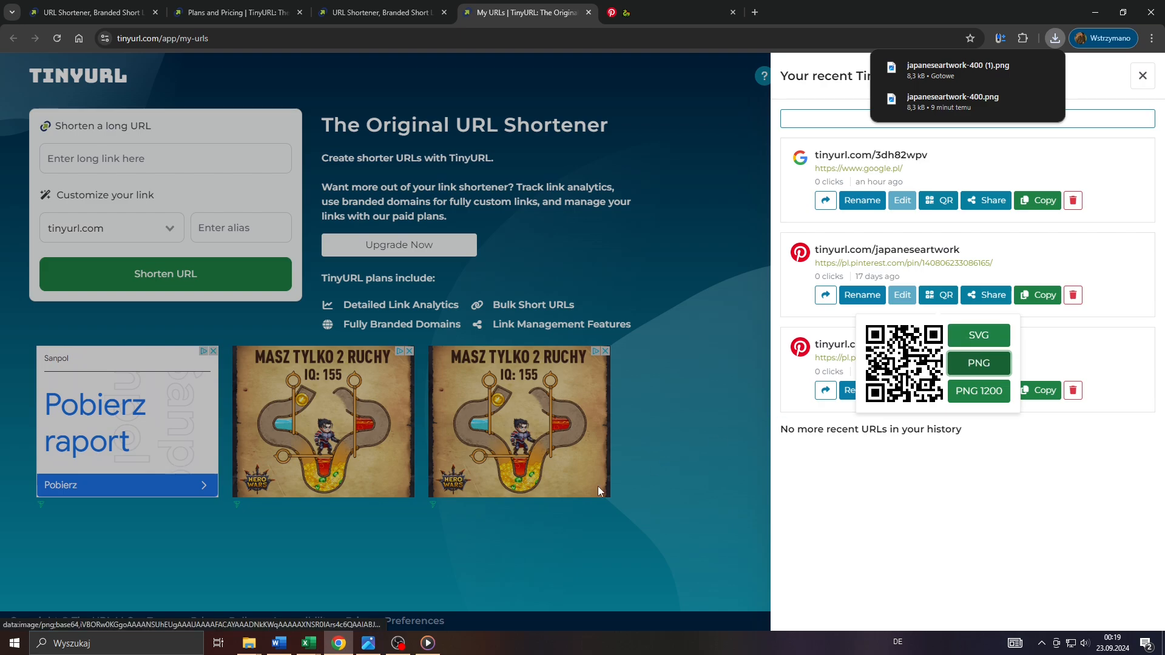
View japaneseartwork-400.png from the downloads list in Microsoft Photos
{"action": "left_click", "coordinate": [954, 97]}
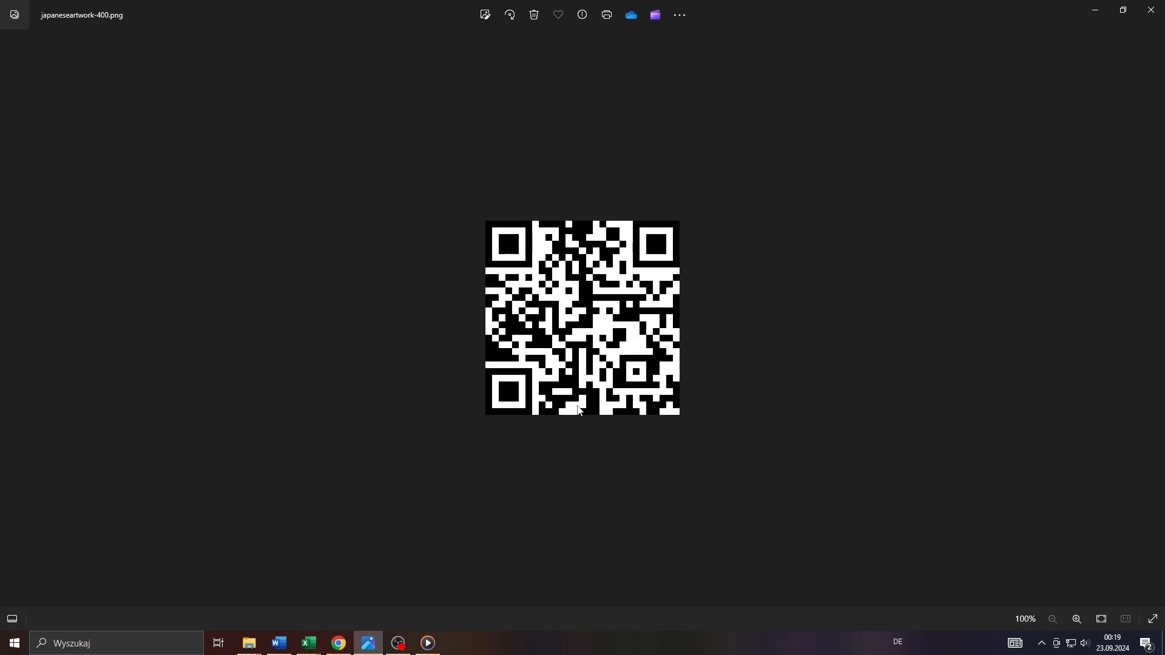
{"action": "mouse_move", "coordinate": [353, 615]}
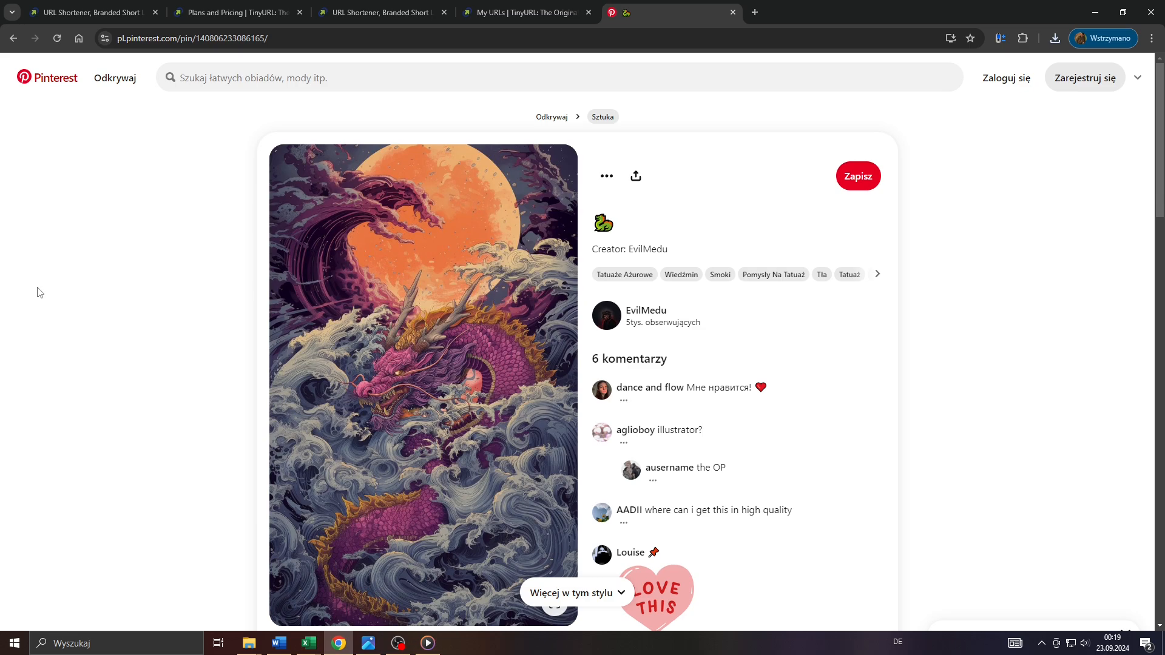
{"action": "mouse_move", "coordinate": [100, 377]}
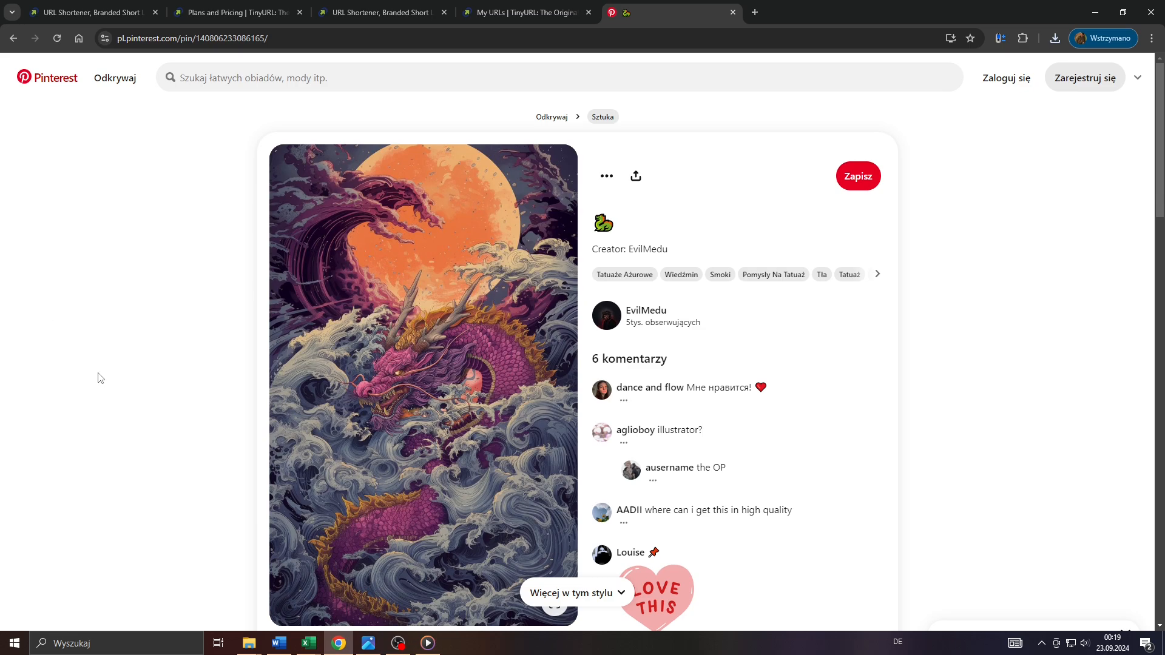